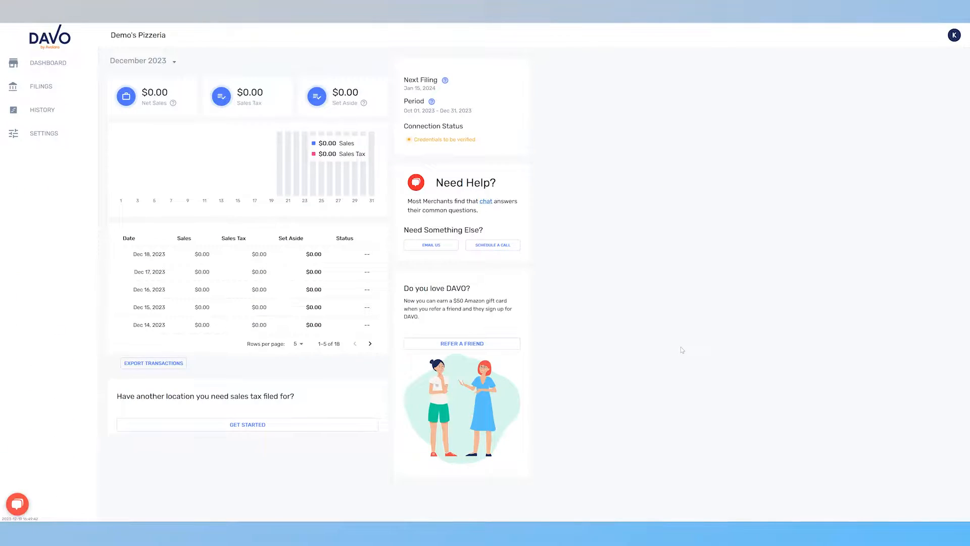
Step: Go to the account settings for Demo's Pizzeria
left_click(43, 134)
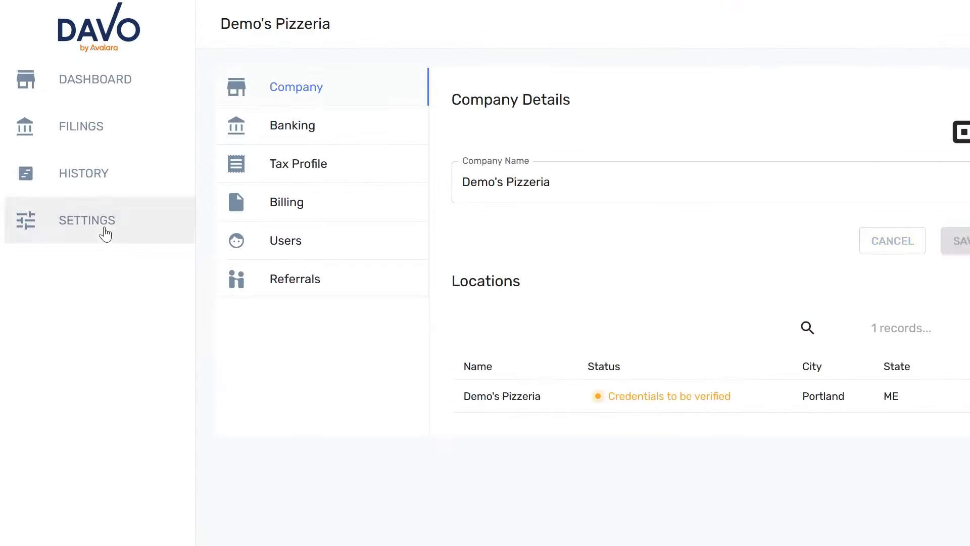
mouse_move(298, 164)
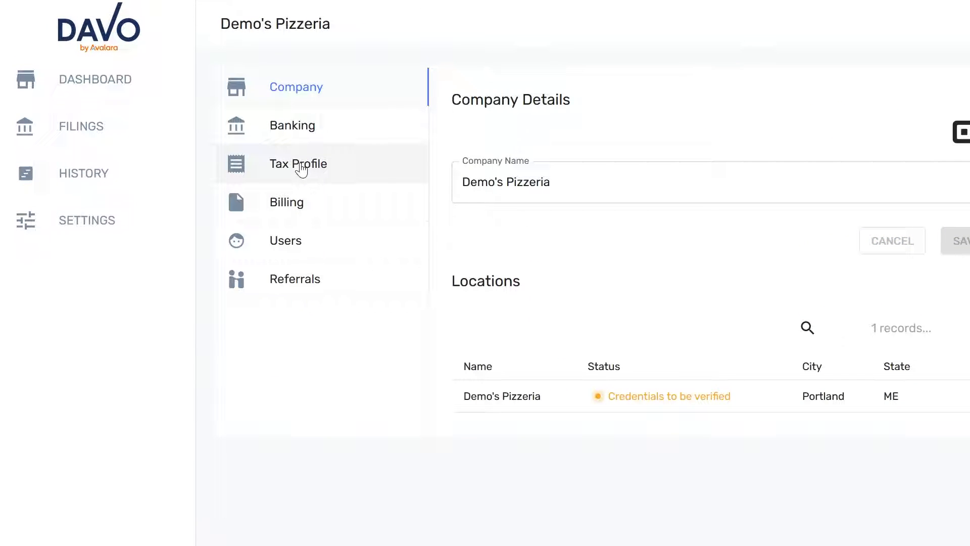
Step: Manage the Demo's Pizzeria location from the Tax Profile settings list
left_click(298, 164)
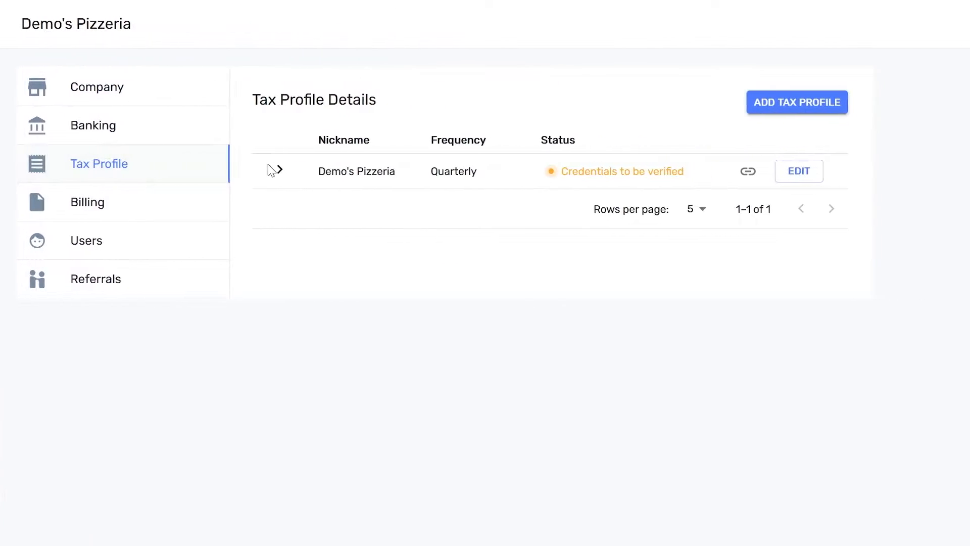
left_click(276, 171)
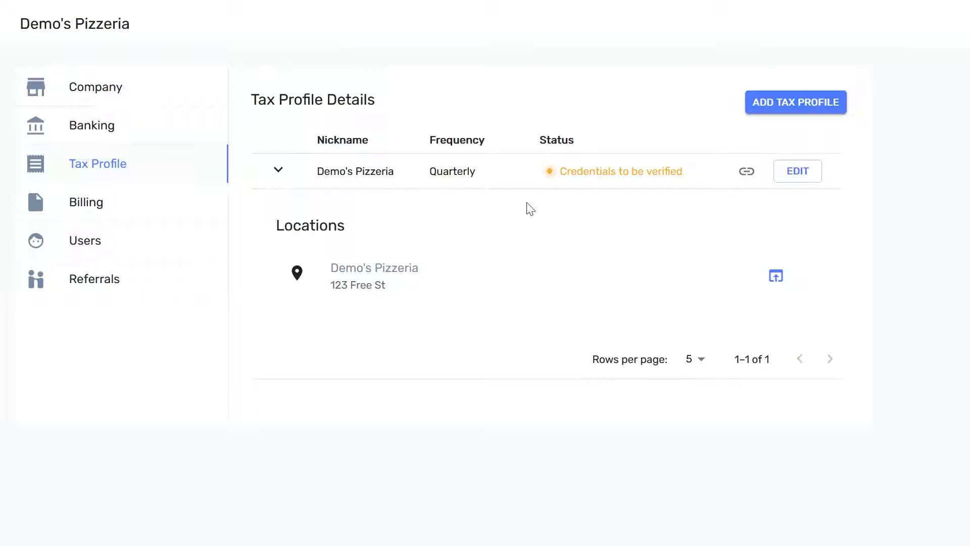
mouse_move(775, 275)
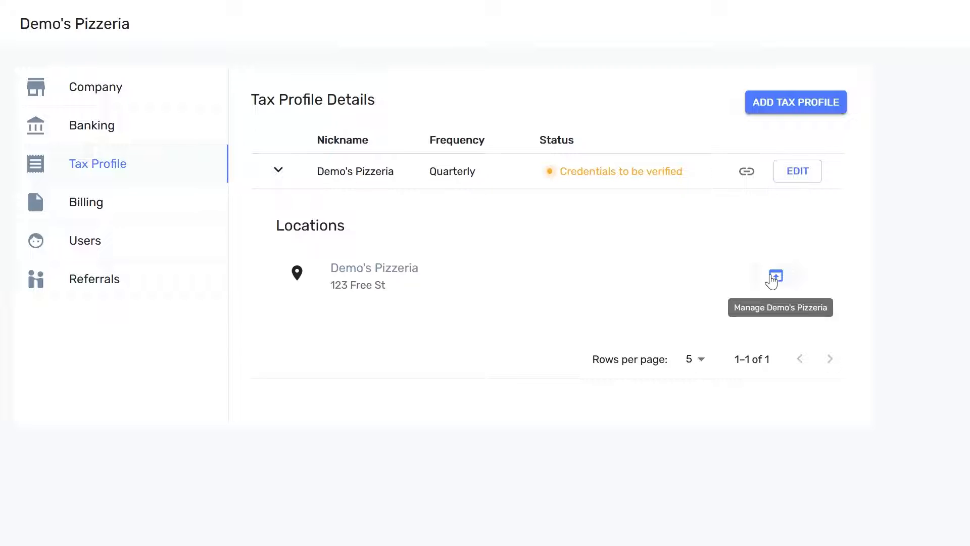
left_click(774, 276)
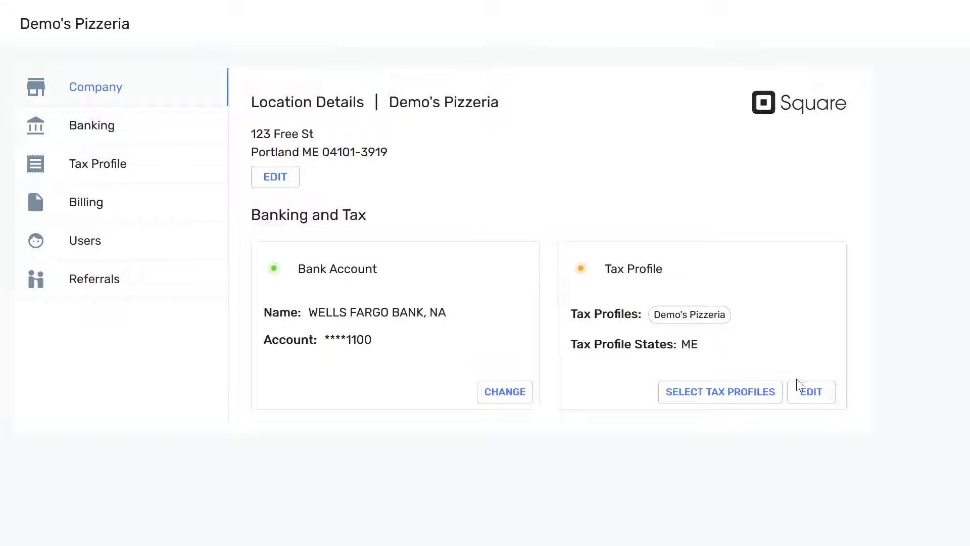
Step: Edit the location's Maine tax profile and focus the State Tax Id 1111-1111
left_click(809, 391)
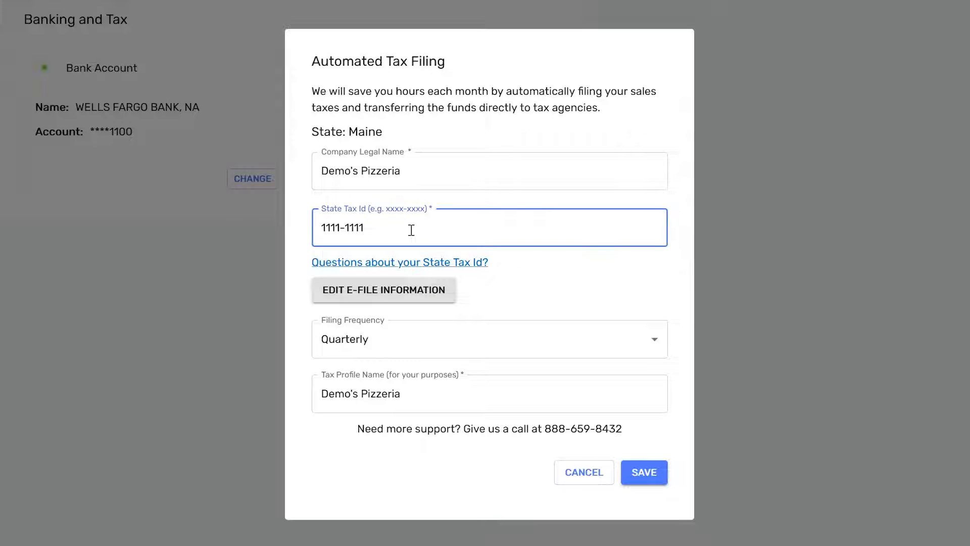
left_click(644, 472)
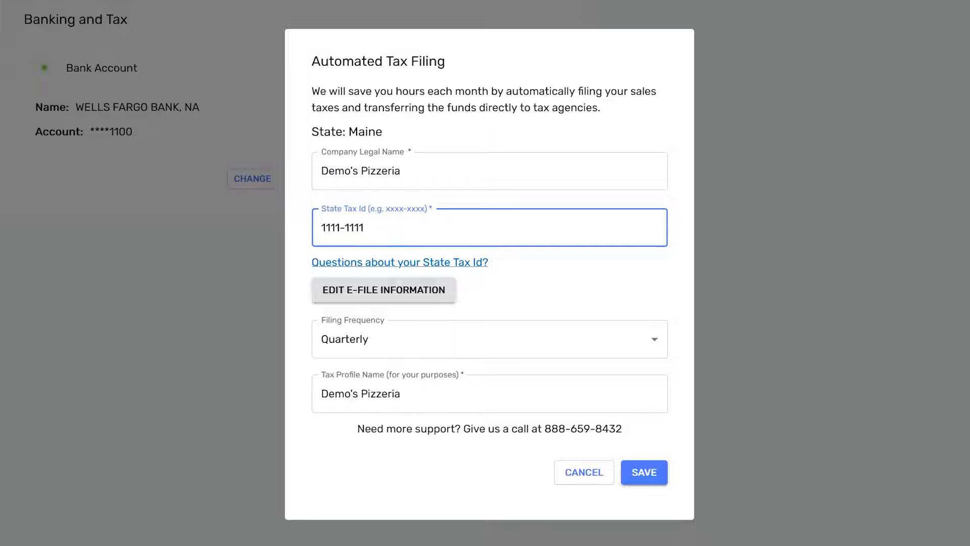
mouse_move(644, 472)
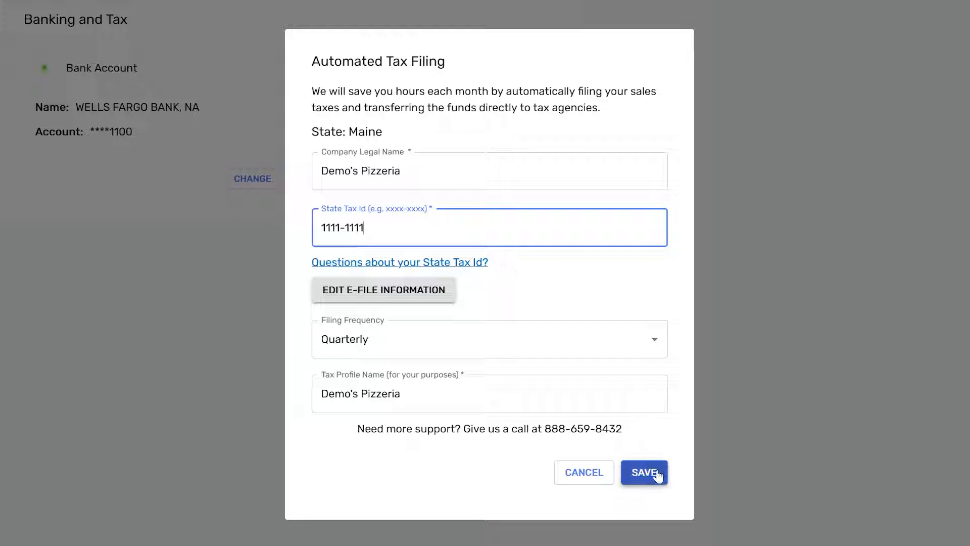
Step: Save the Maine filing details and return to the tax profile list
left_click(644, 472)
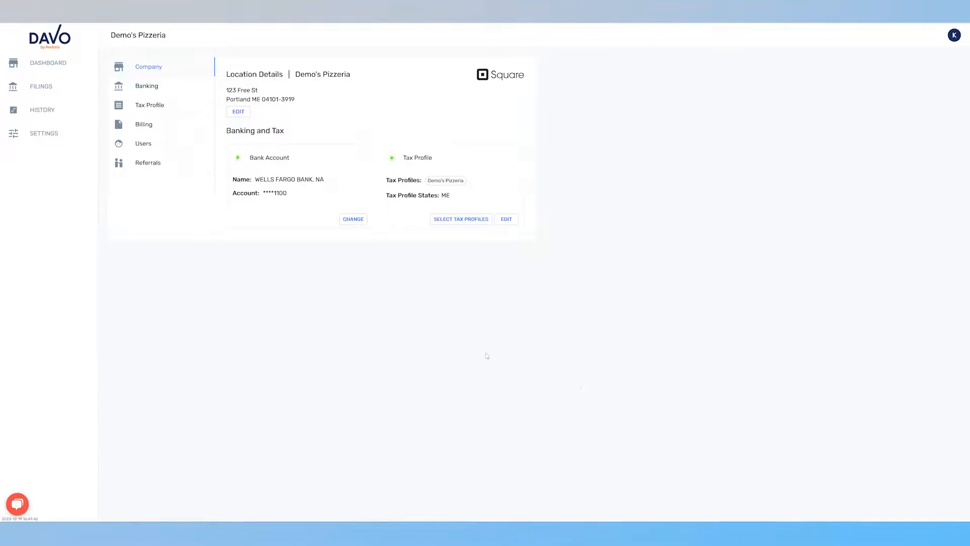
left_click(149, 105)
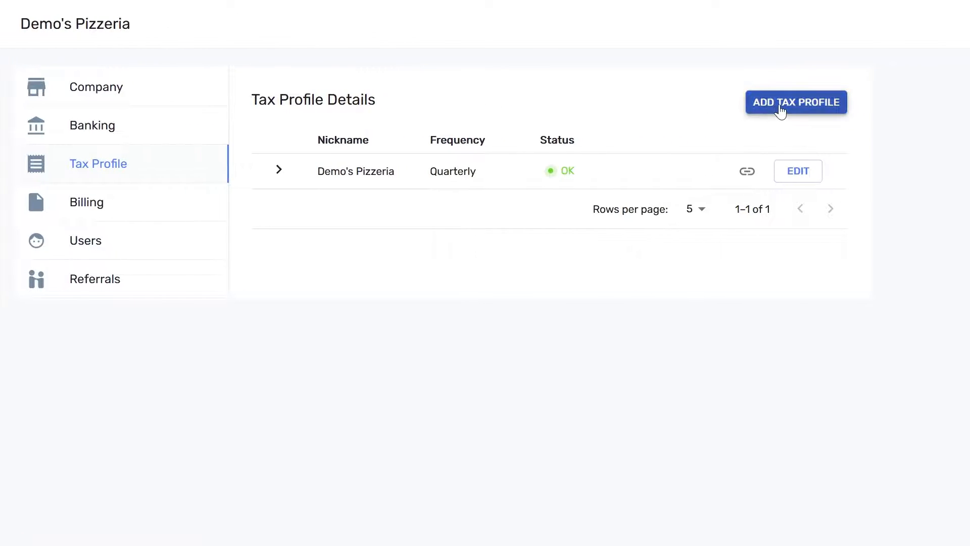
Step: Begin a new tax profile with Utah selected as the state
left_click(797, 102)
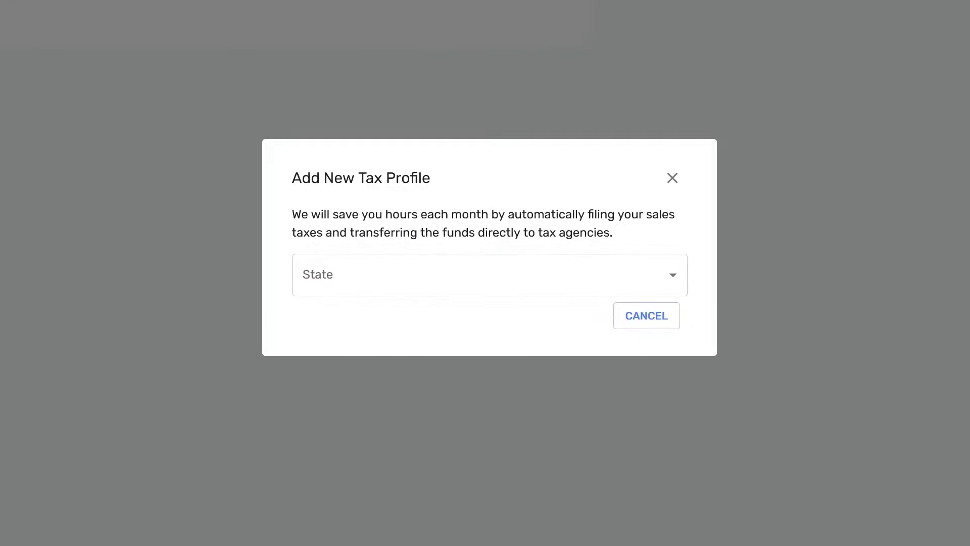
mouse_move(571, 3)
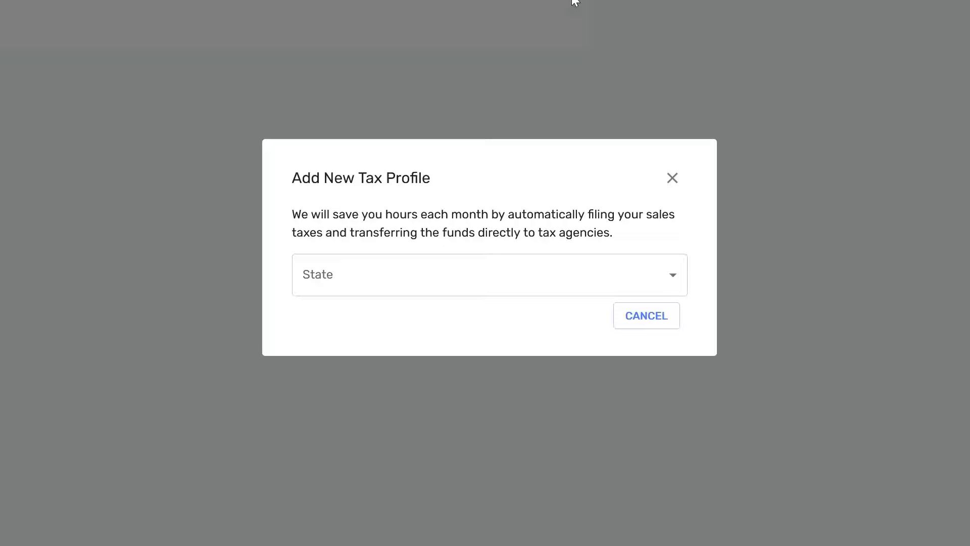
left_click(488, 275)
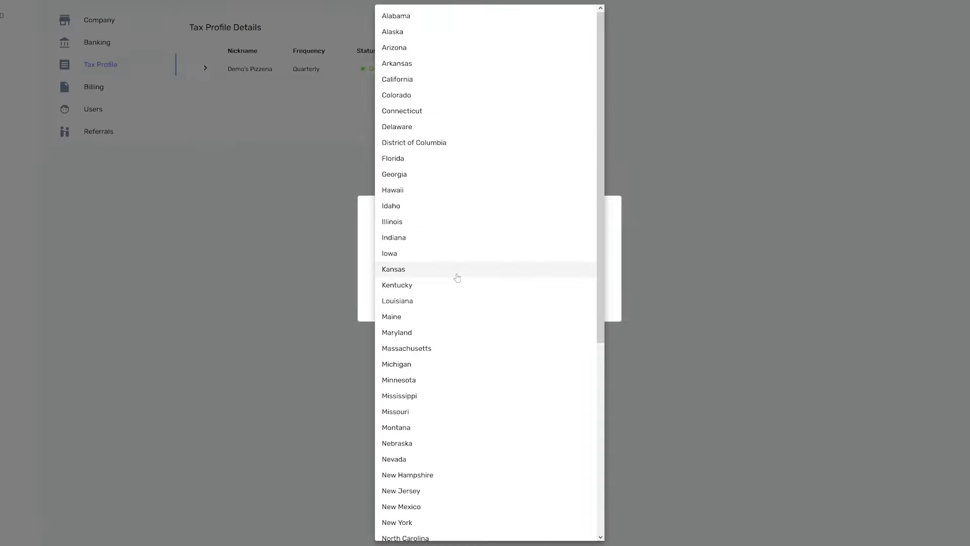
scroll("down", 3)
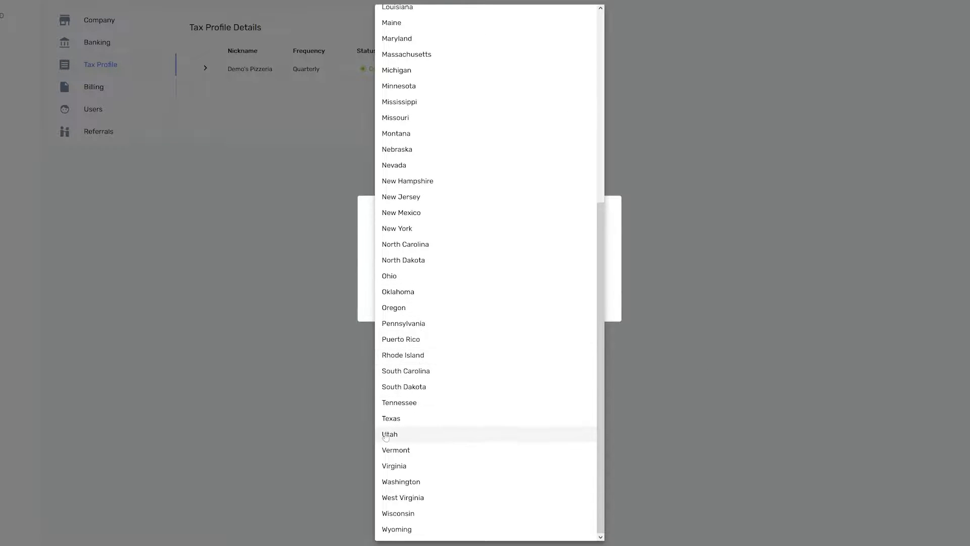
left_click(390, 434)
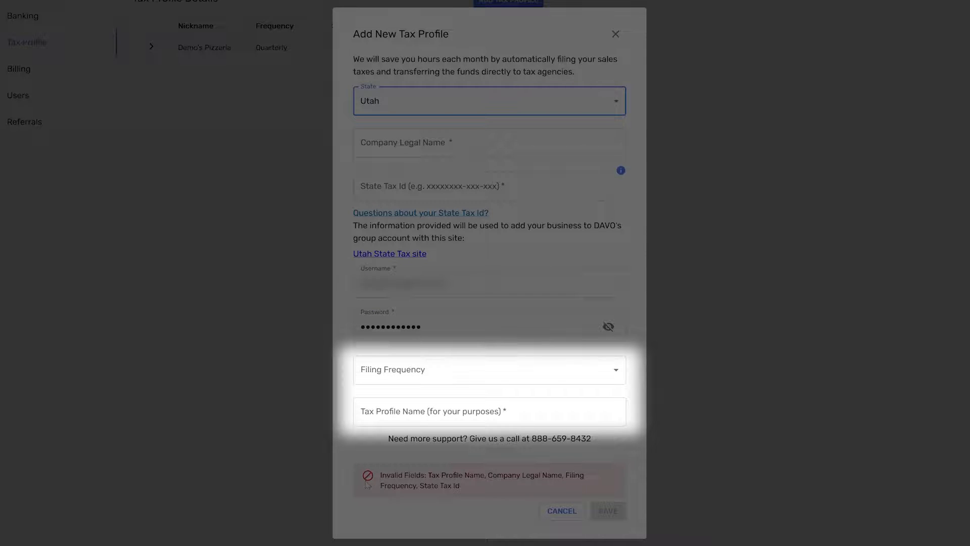
Step: Name the monthly Utah profile 'Demo's' and save it
type("Demo's")
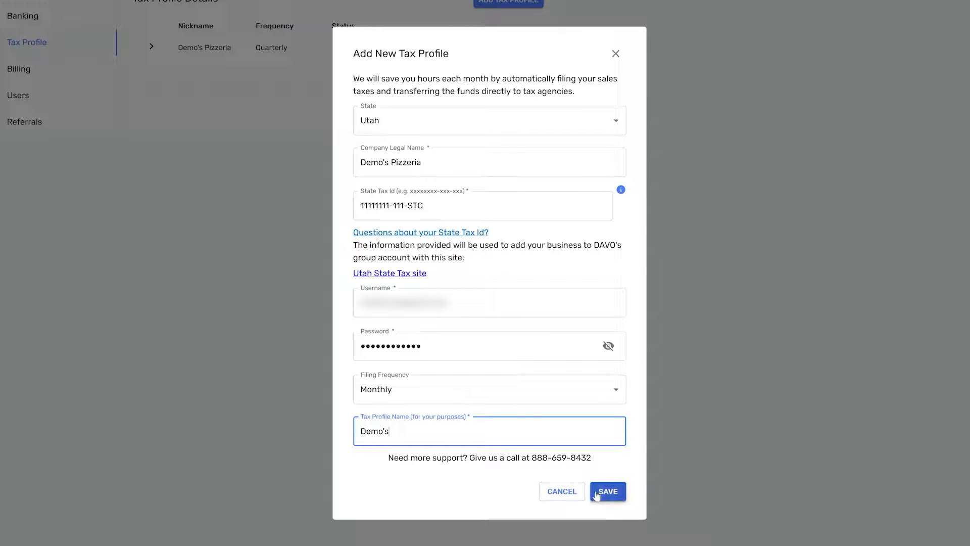
left_click(608, 492)
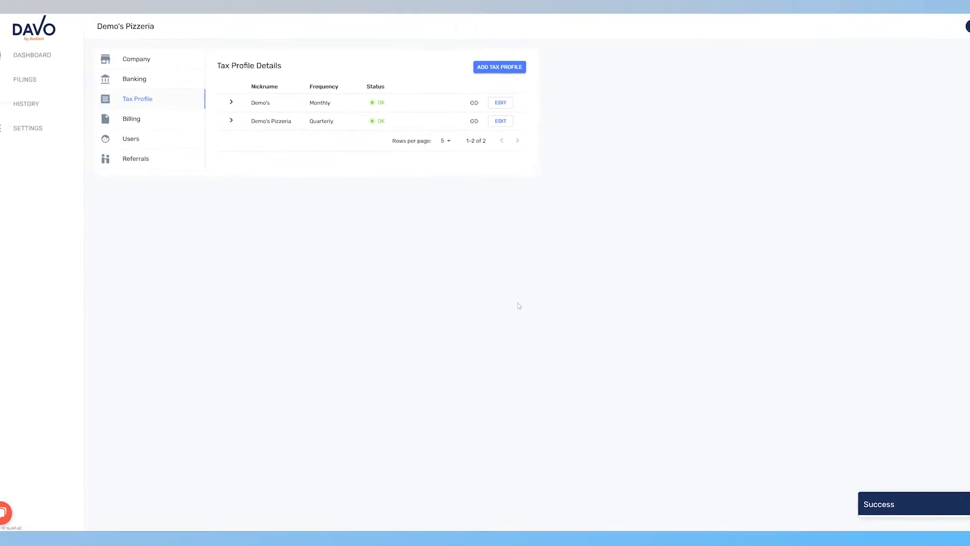